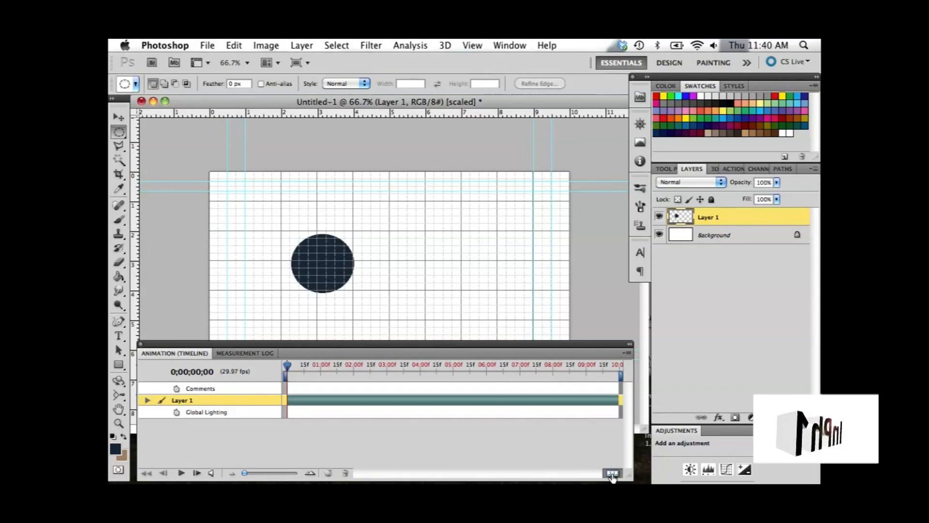
Step: Convert to frame animation and duplicate frame 1 to create frame 2
left_click(611, 472)
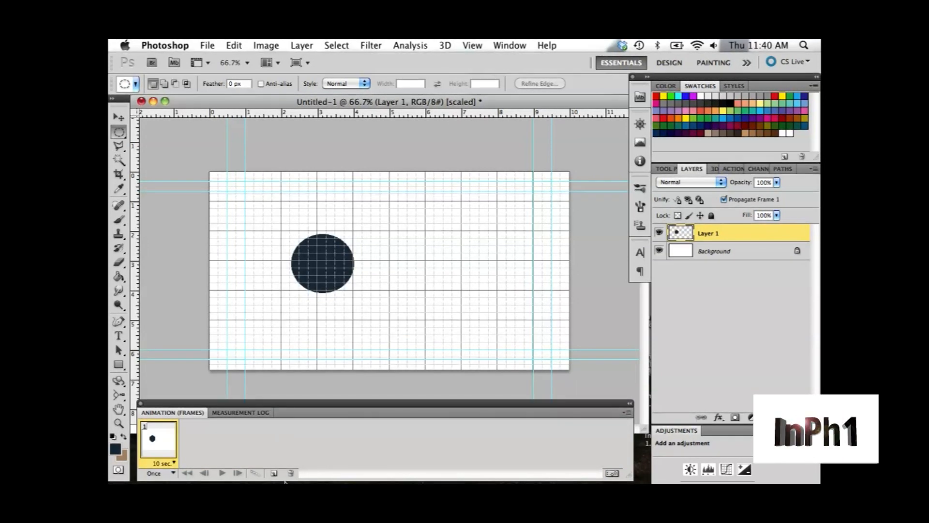
left_click(274, 474)
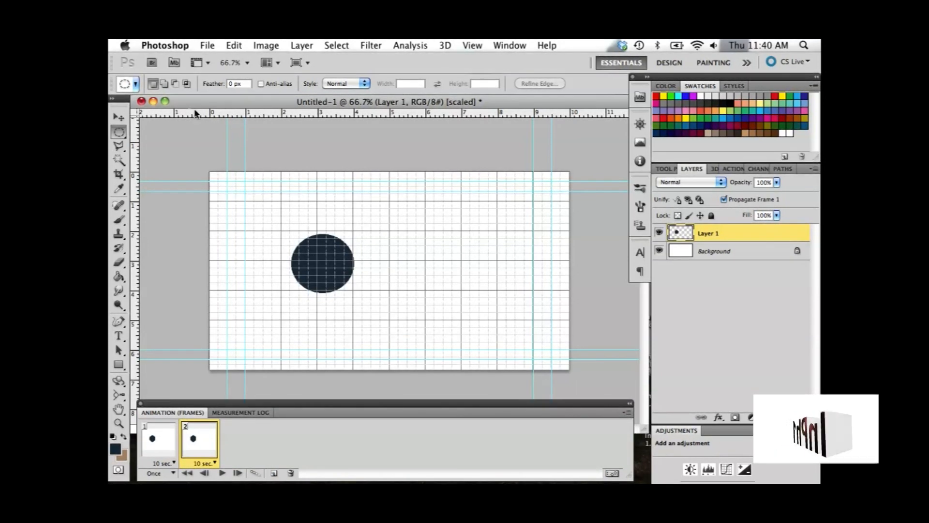
Step: With the Move tool, drag the Layer 1 circle to the right side of the canvas in frame 2
left_click(118, 116)
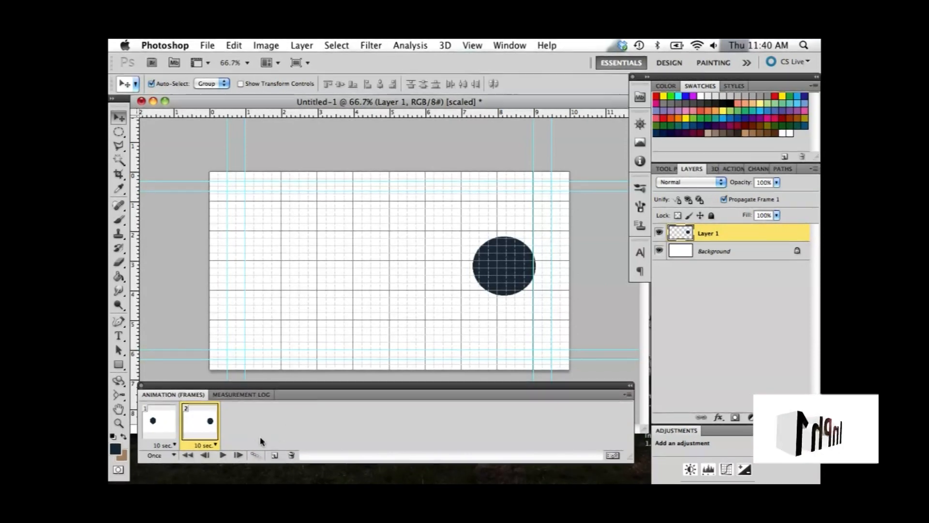
mouse_move(255, 455)
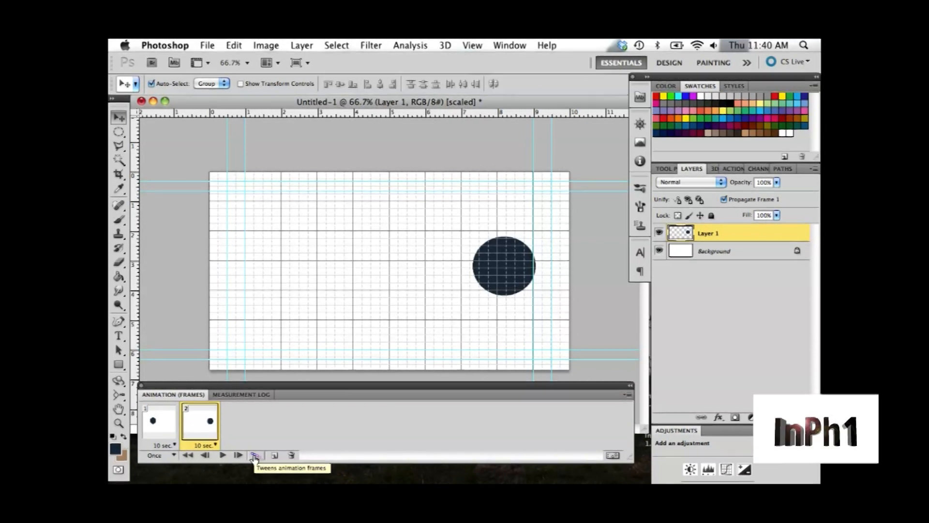
Step: Tween 7 in-between frames so the circle glides left to right over nine frames
left_click(254, 455)
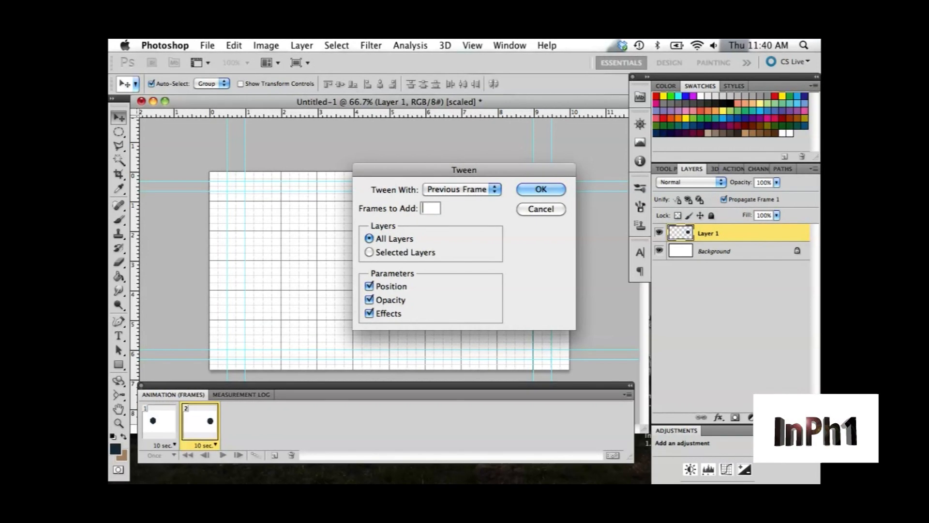
type("7")
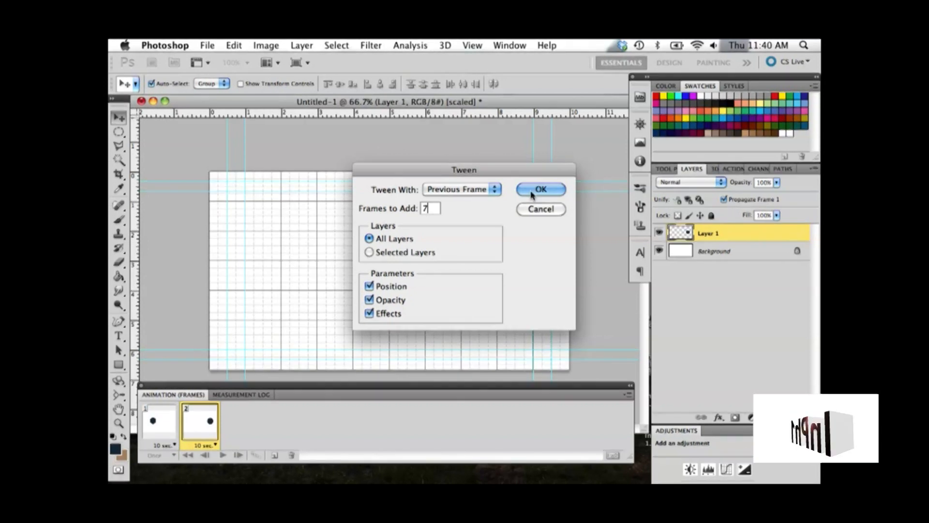
left_click(540, 189)
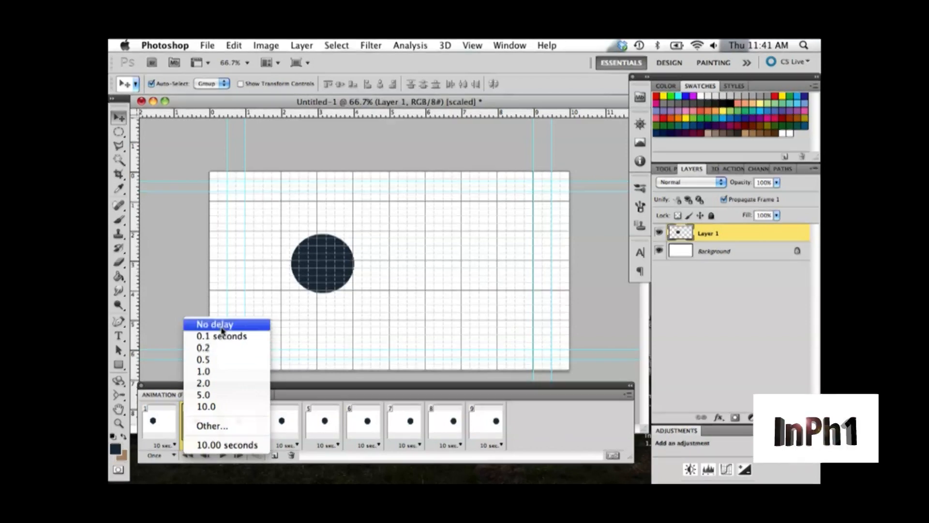
Step: Set the first frames' delay from 10 seconds to No delay, continuing to the next frame
left_click(214, 324)
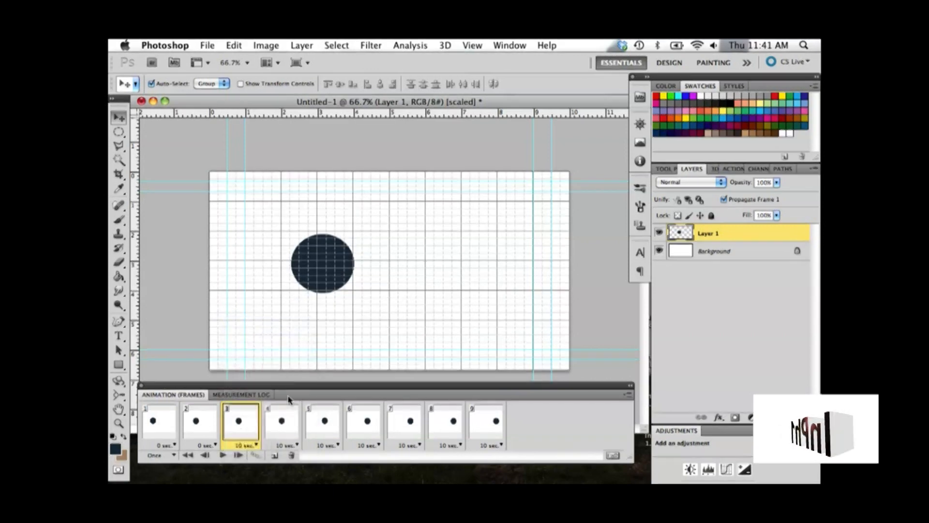
left_click(255, 446)
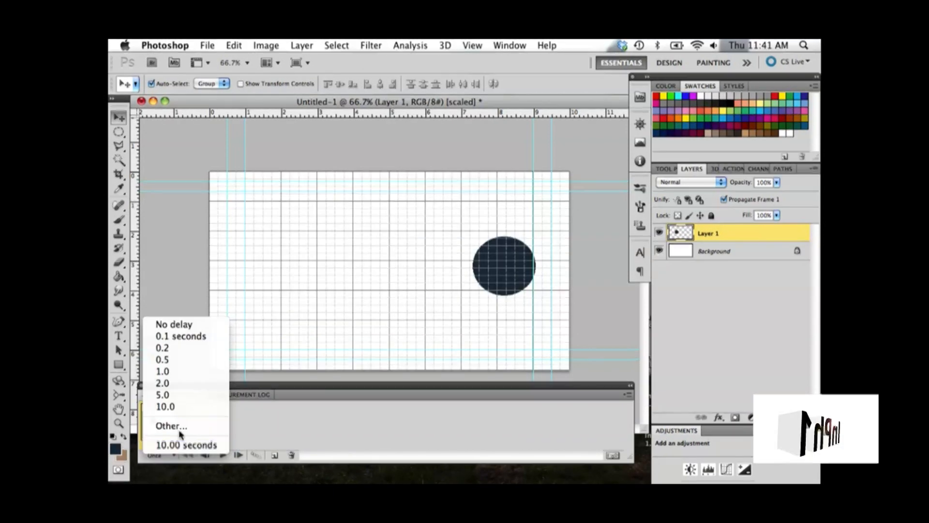